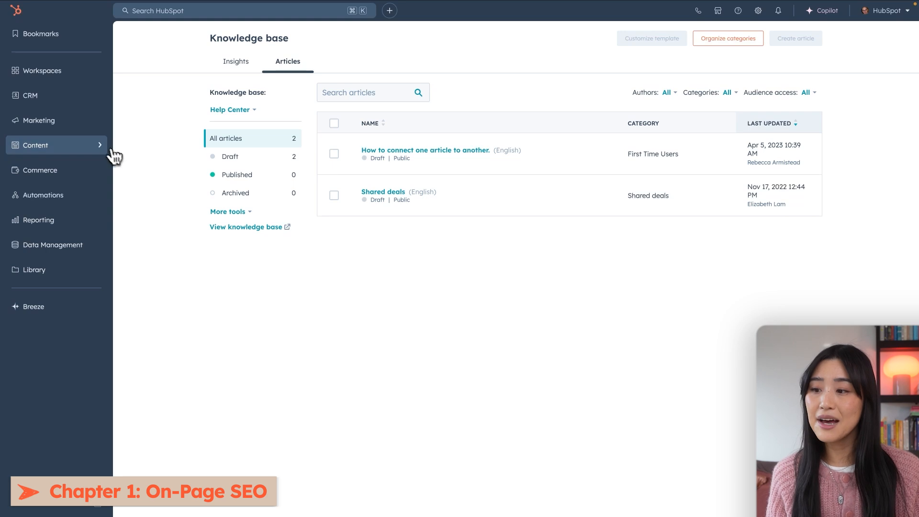
- Go to Content > SEO recommendations, start a new URL scan and cancel it
left_click(35, 145)
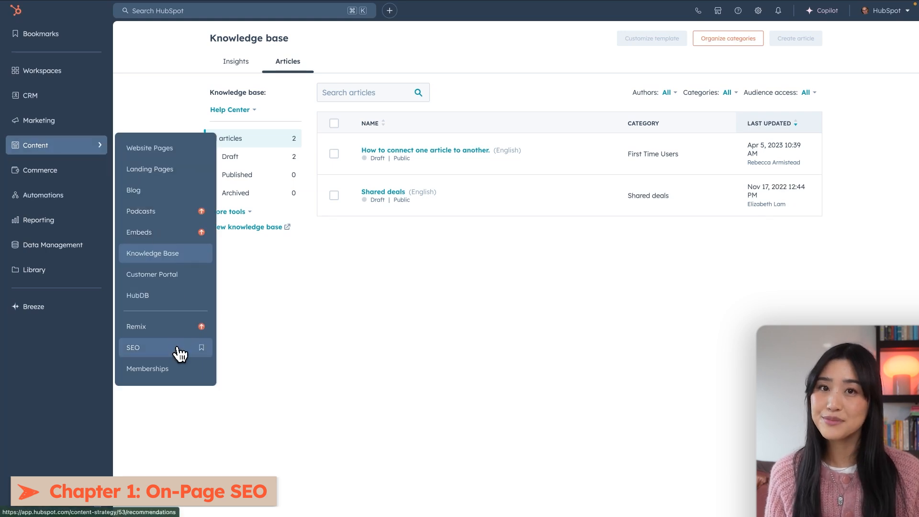
left_click(133, 348)
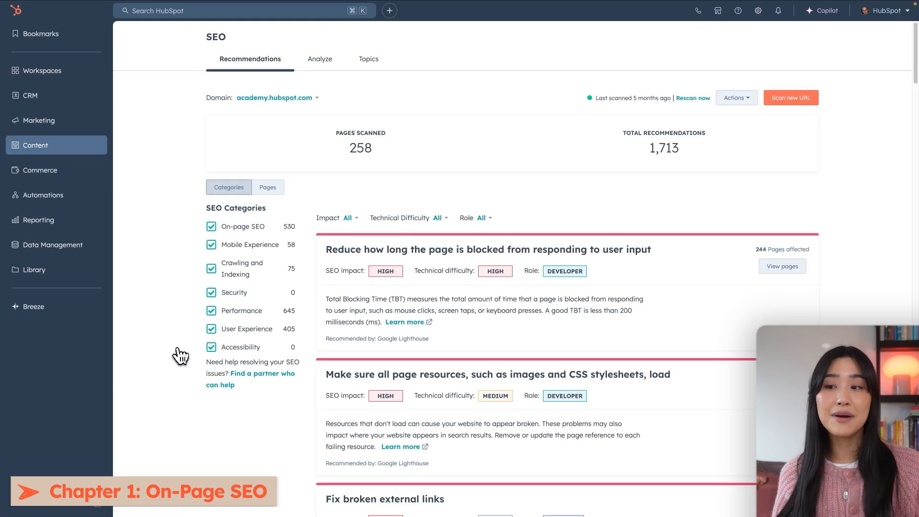
mouse_move(664, 171)
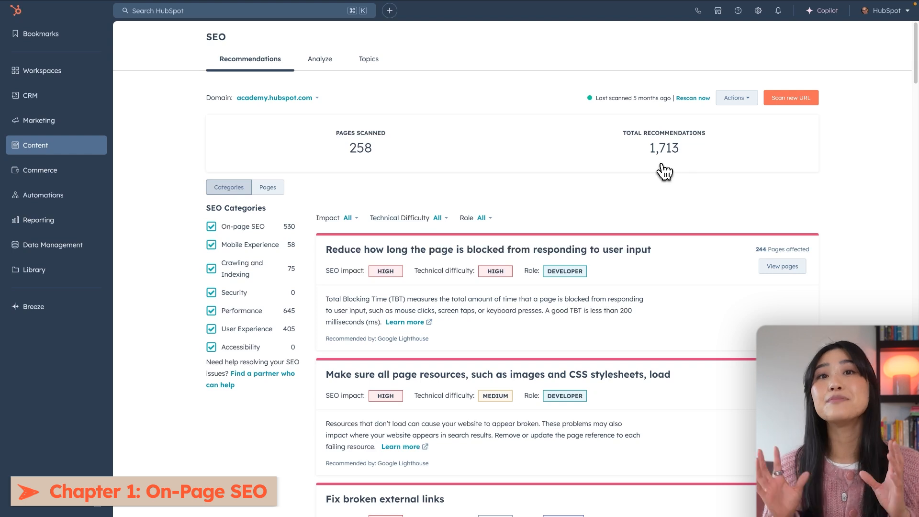
mouse_move(690, 172)
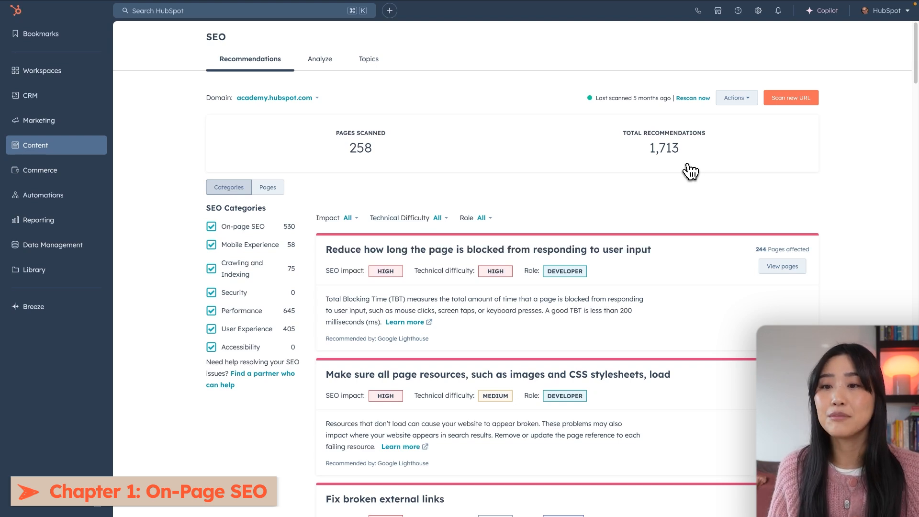
left_click(791, 97)
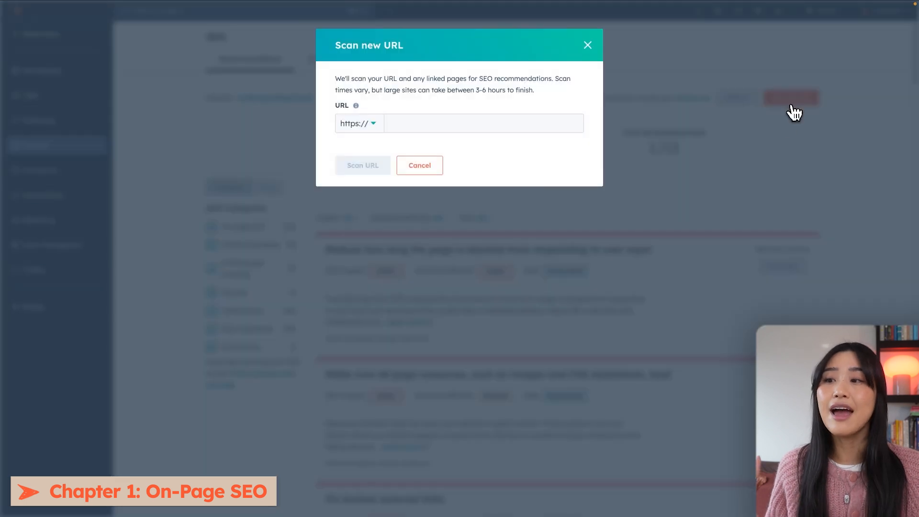
mouse_move(512, 129)
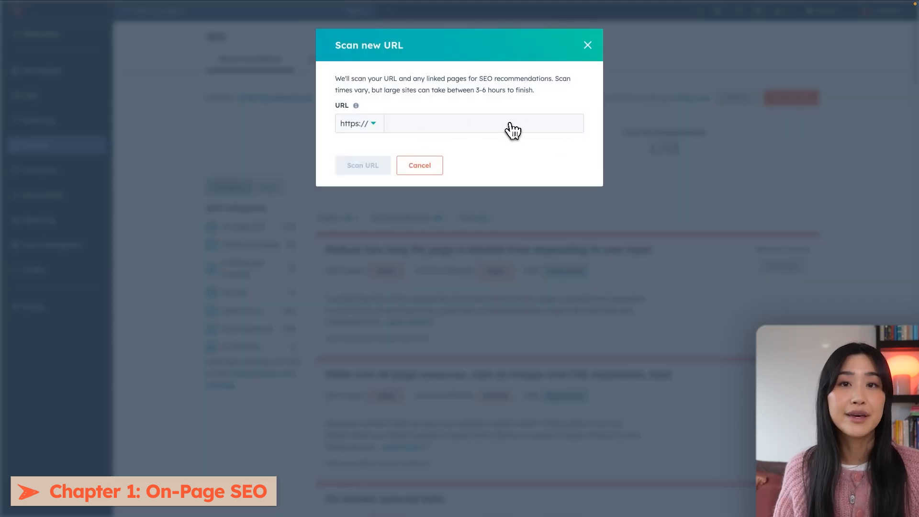
left_click(588, 44)
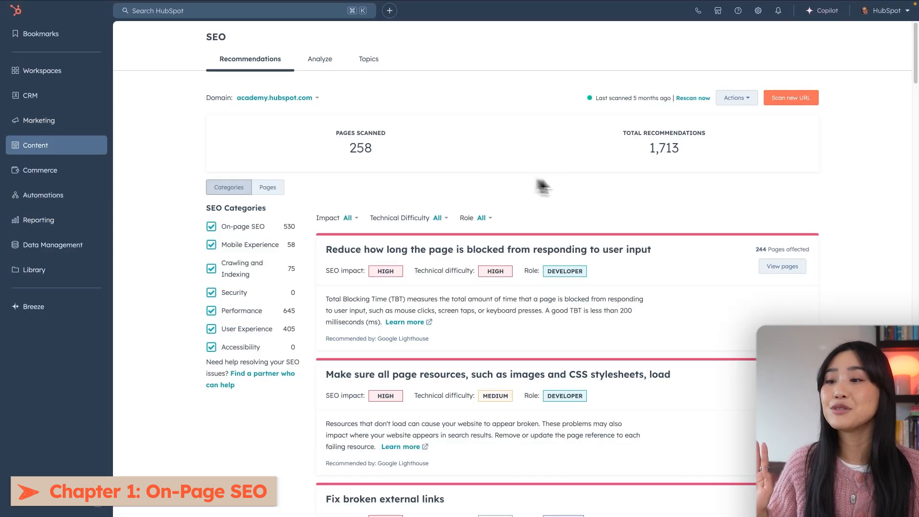
- Review the SEO recommendations list and switch to the Topics view for November 2024
scroll("down", 3)
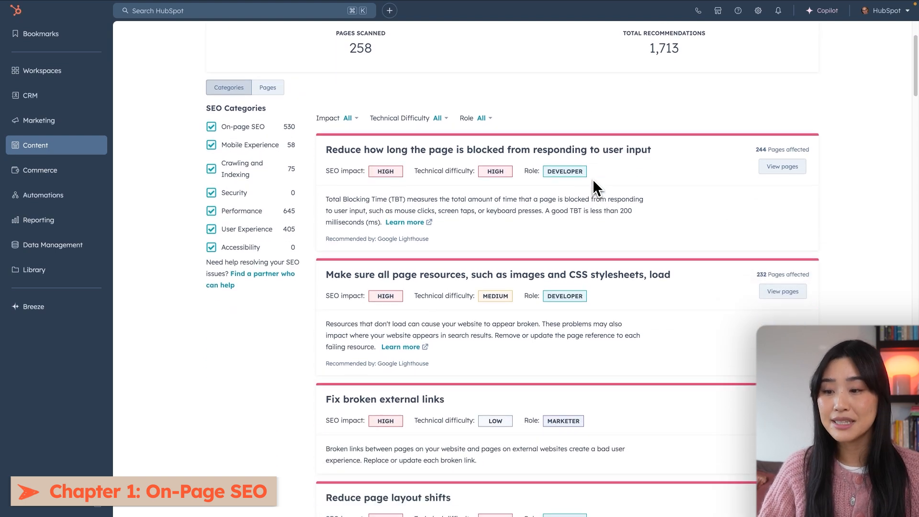
scroll("down", 3)
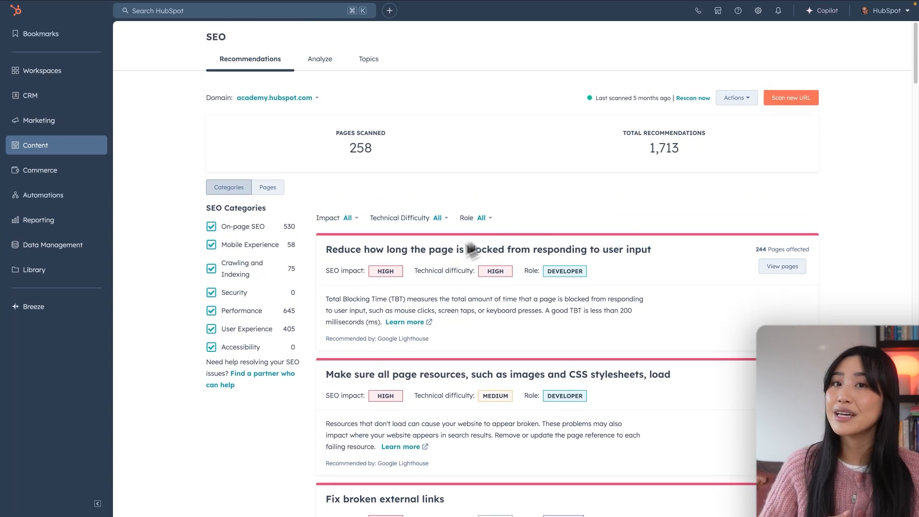
mouse_move(424, 289)
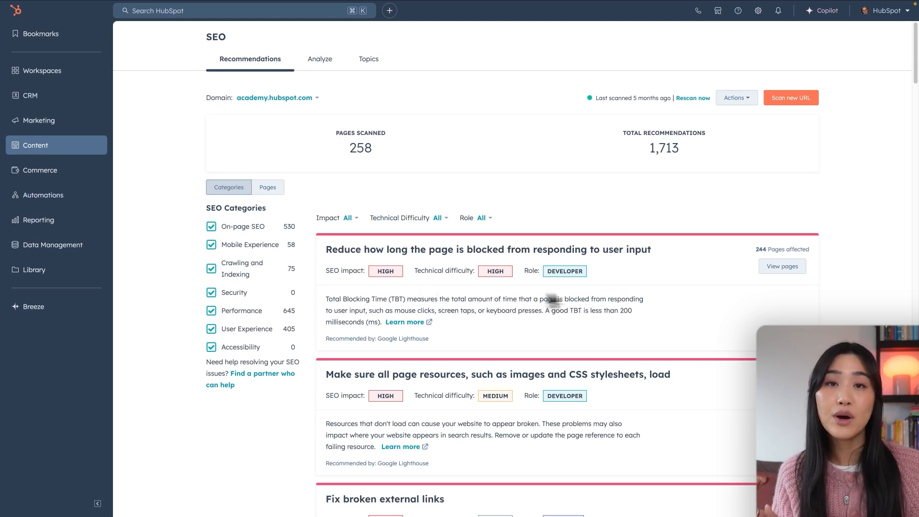
mouse_move(744, 287)
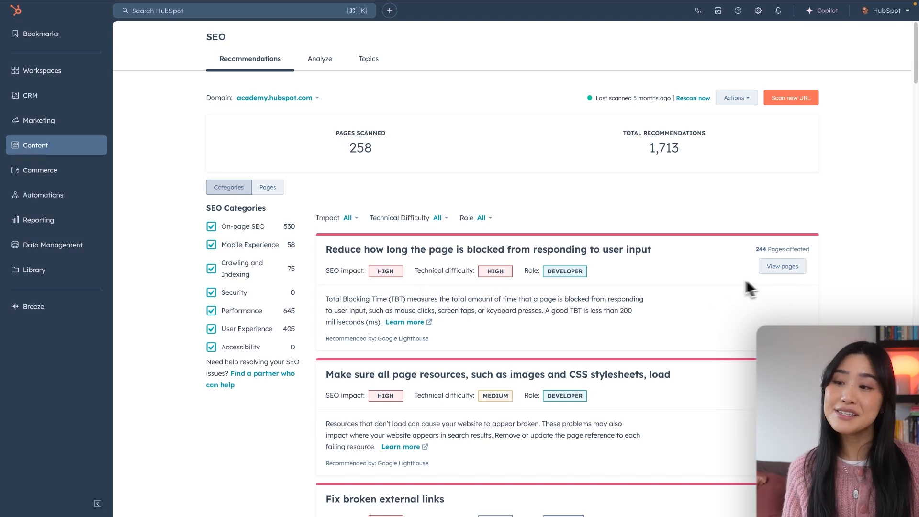
mouse_move(613, 291)
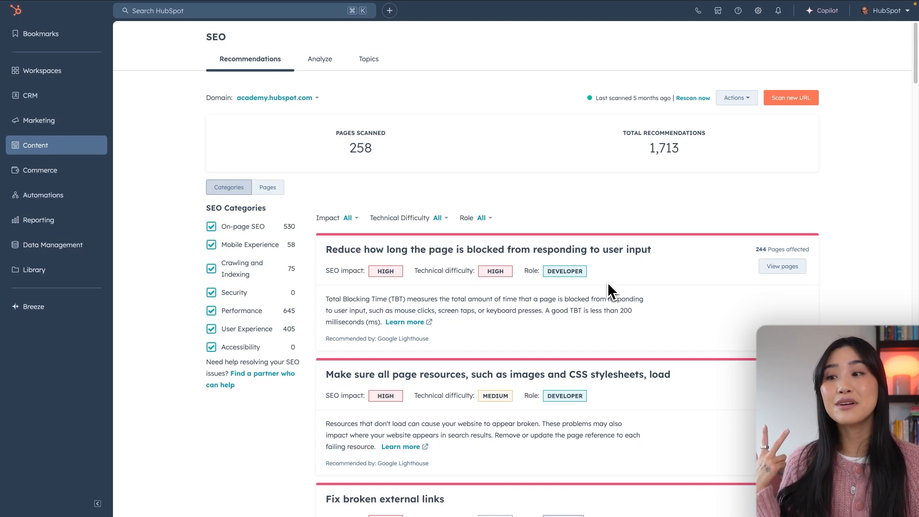
scroll("down", 3)
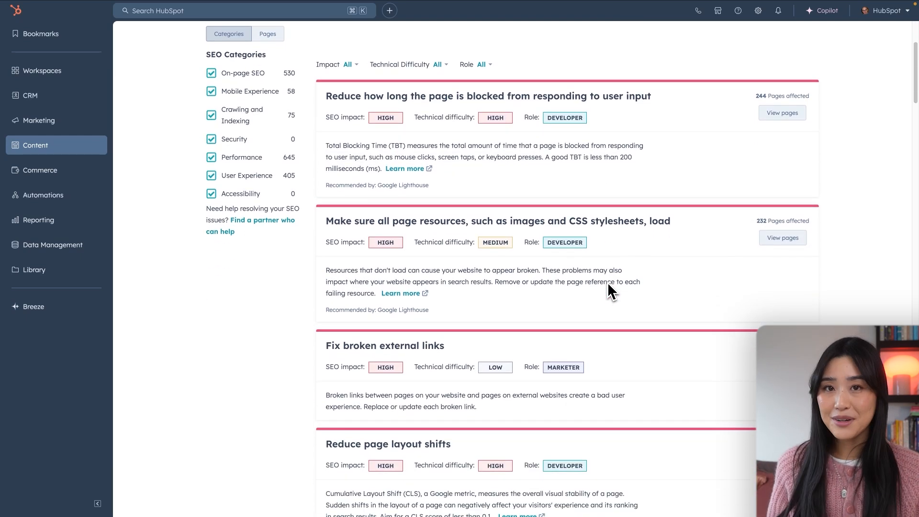
scroll("down", 3)
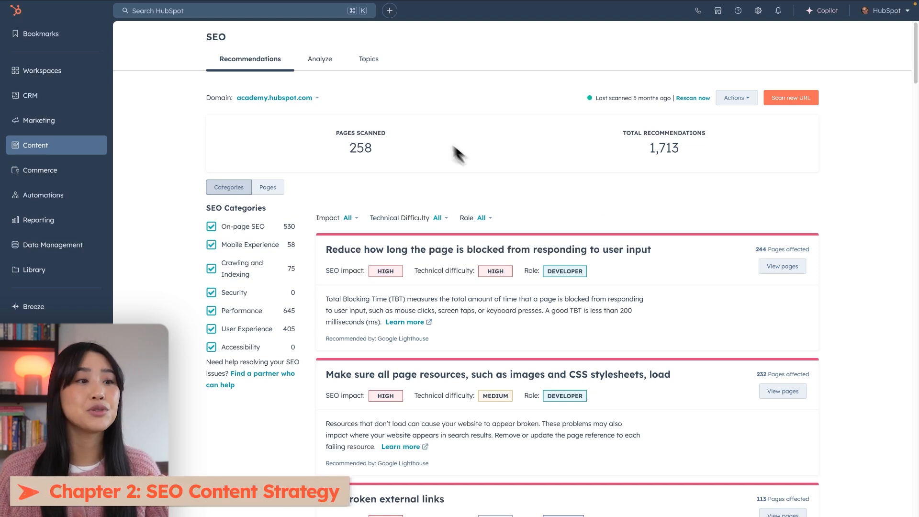
left_click(368, 60)
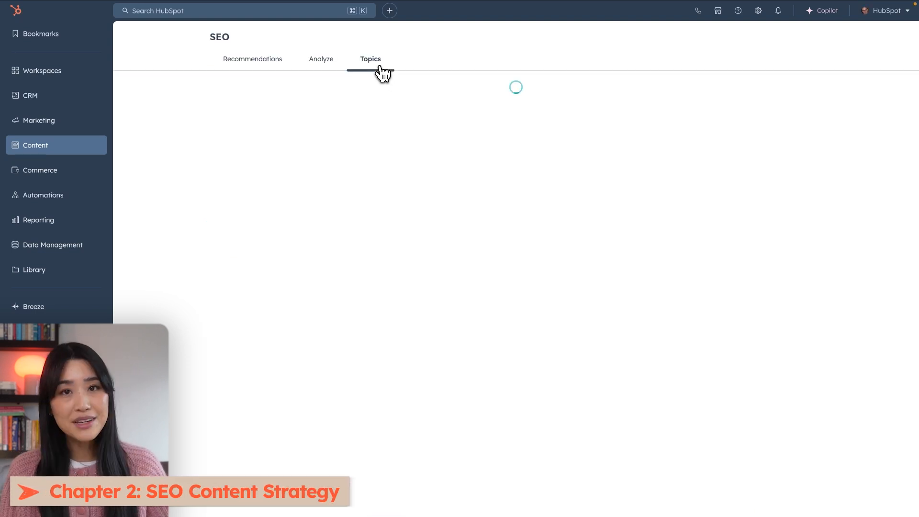
left_click(371, 59)
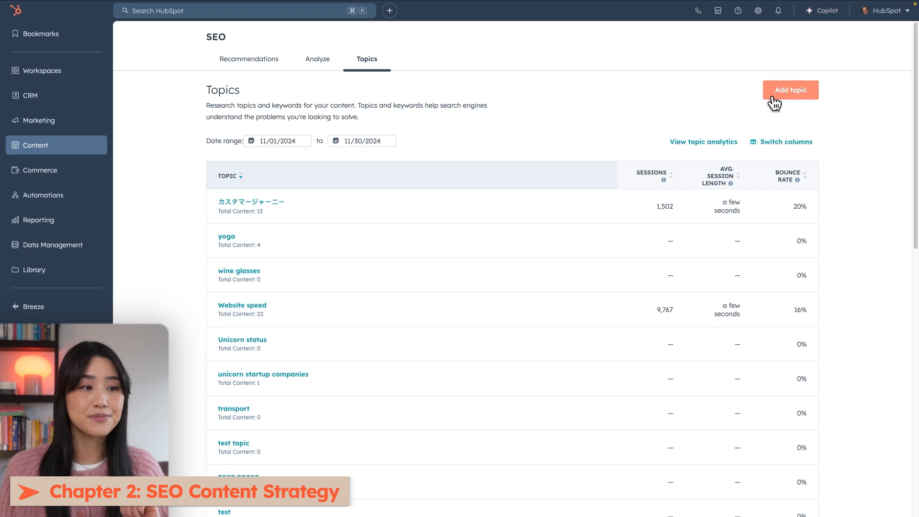
left_click(790, 90)
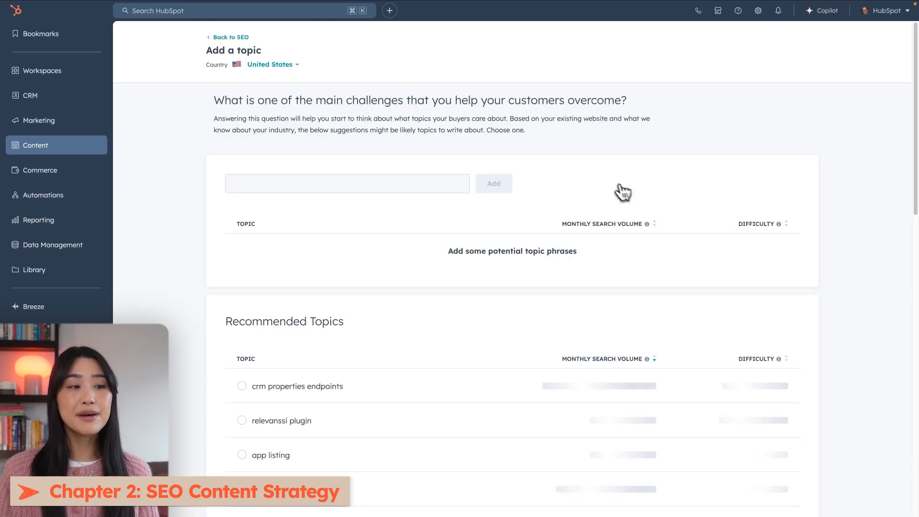
scroll("down", 3)
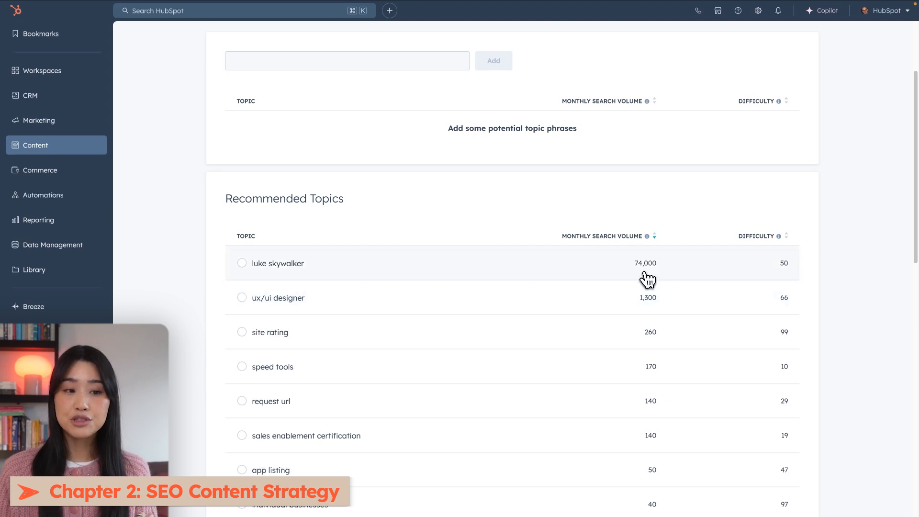
mouse_move(785, 284)
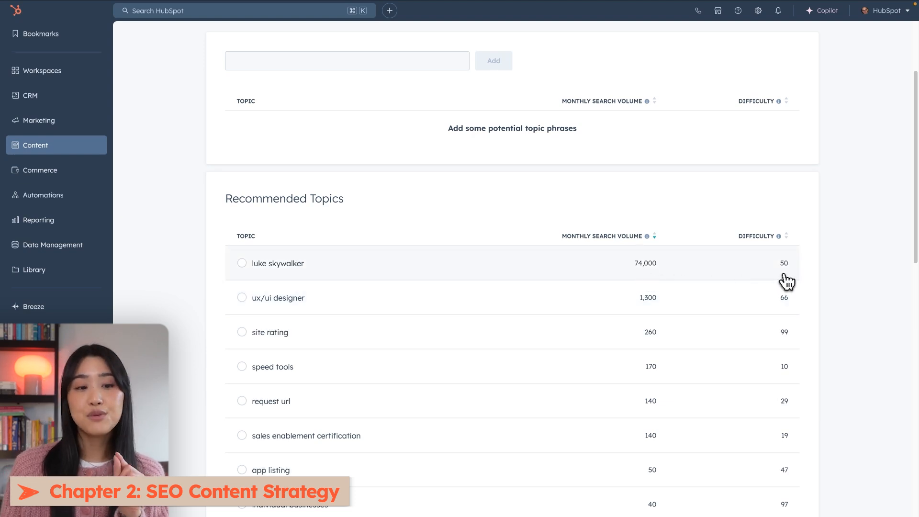
mouse_move(691, 208)
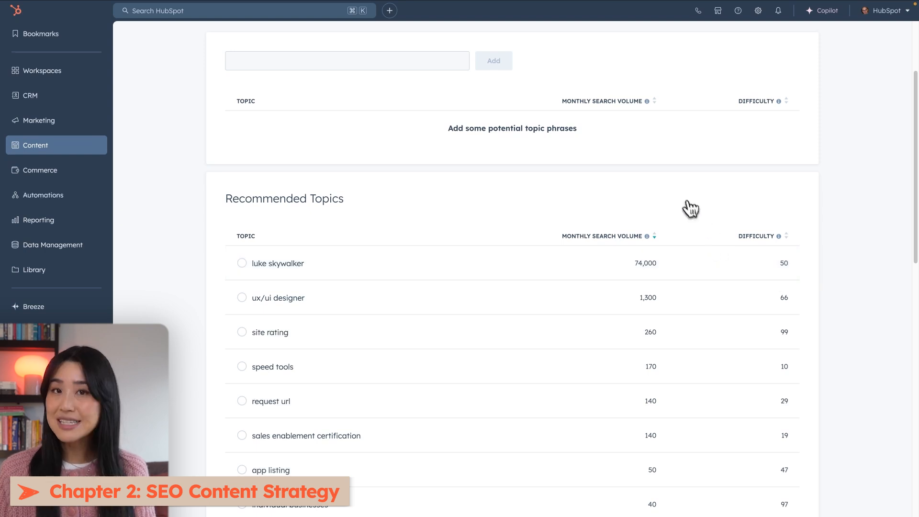
mouse_move(687, 201)
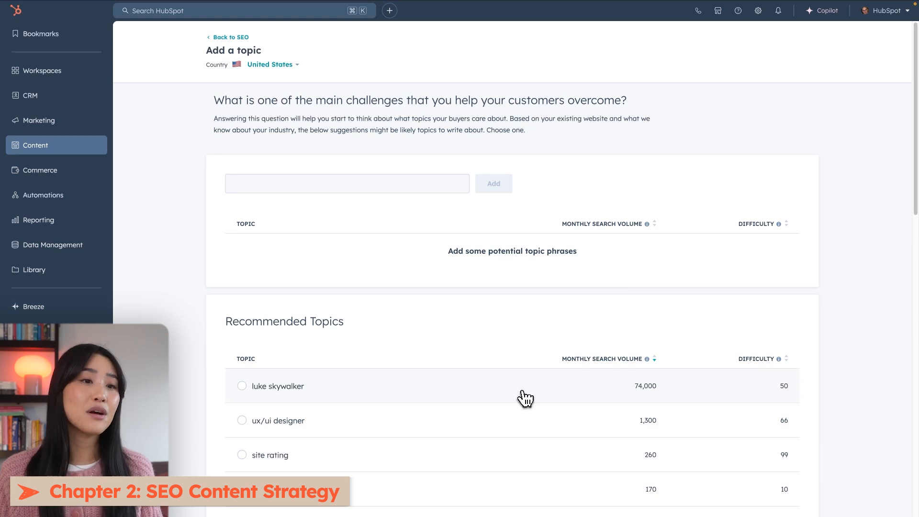
mouse_move(487, 212)
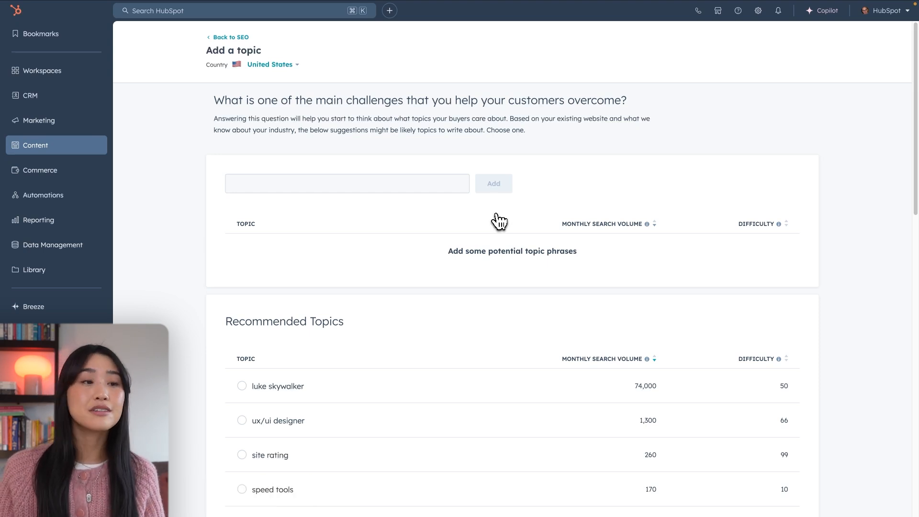
mouse_move(529, 118)
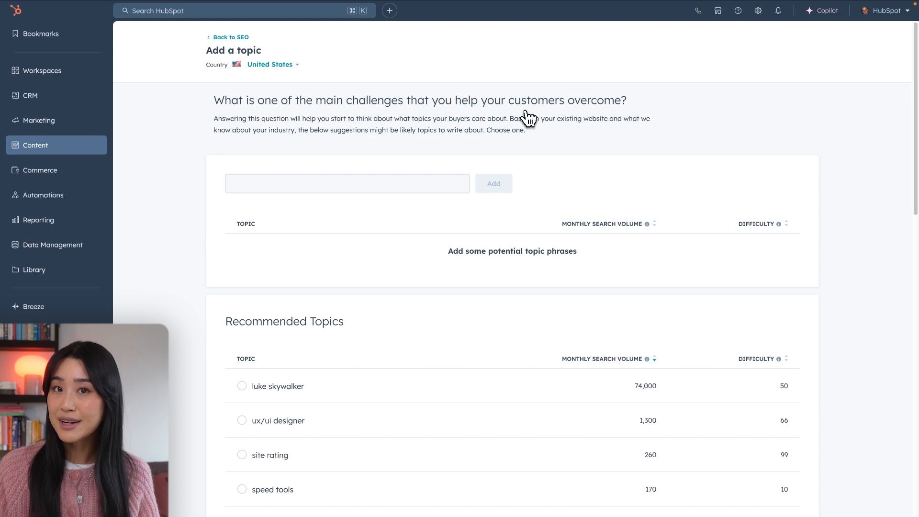
- Add 'Perfumes for women' as a new SEO topic cluster
type("Perfum")
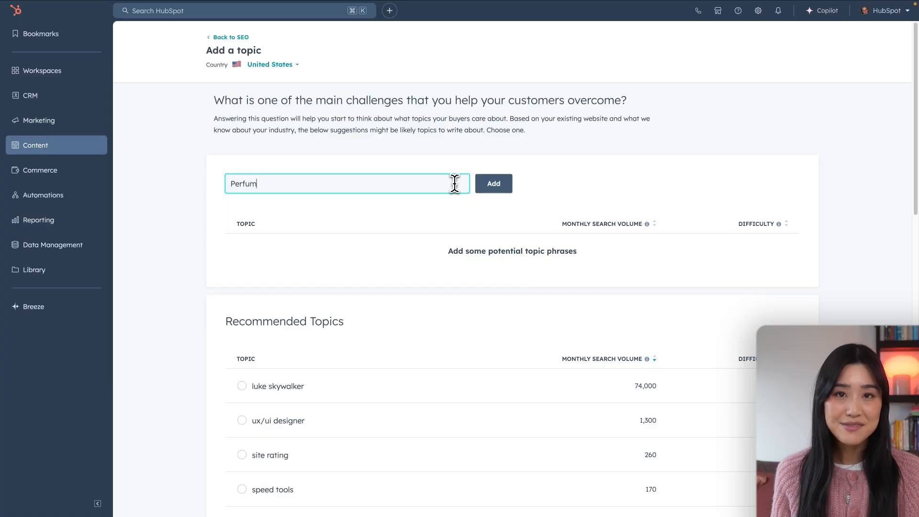
left_click(493, 183)
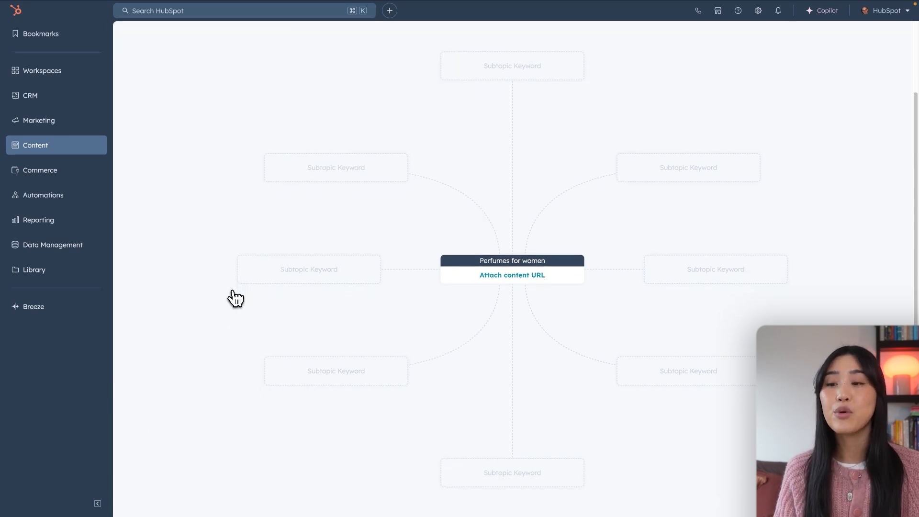
mouse_move(452, 322)
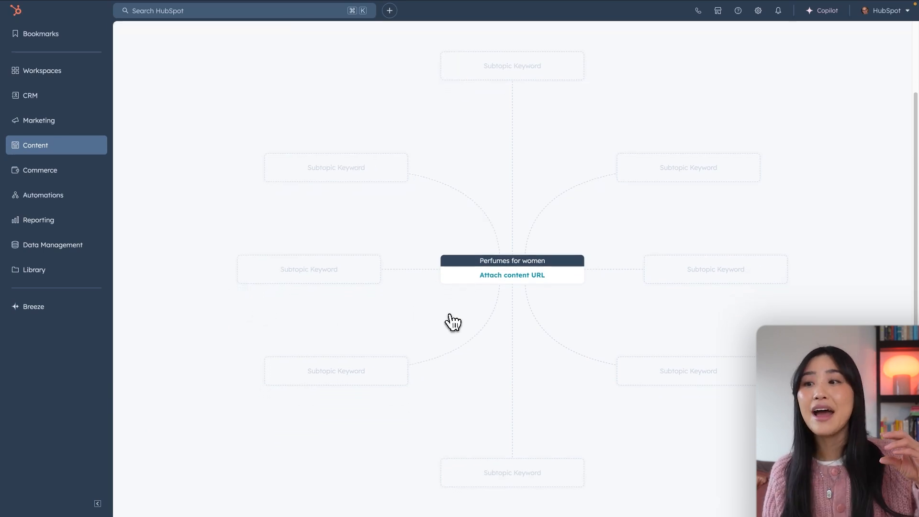
mouse_move(682, 253)
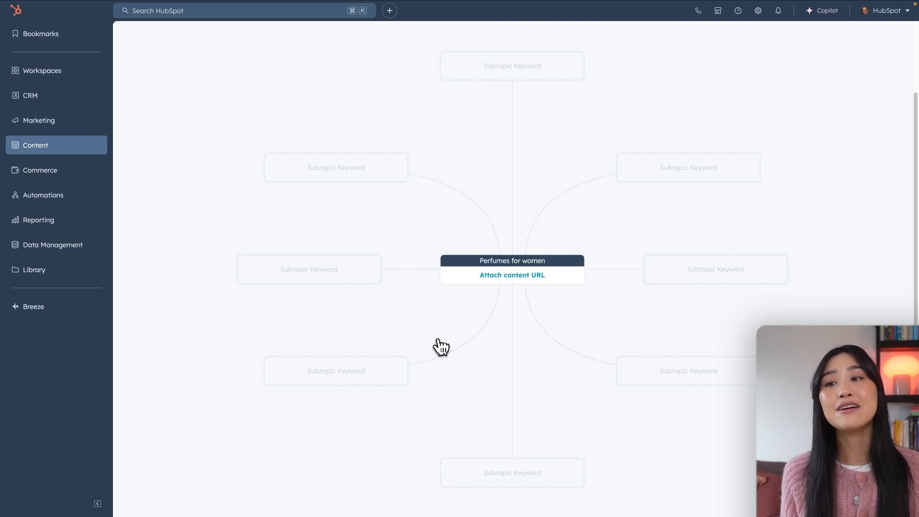
mouse_move(503, 299)
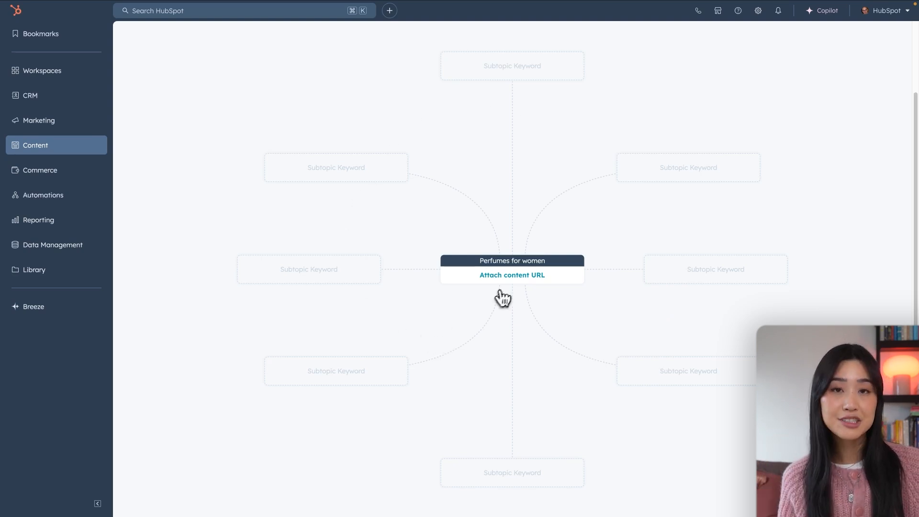
mouse_move(459, 315)
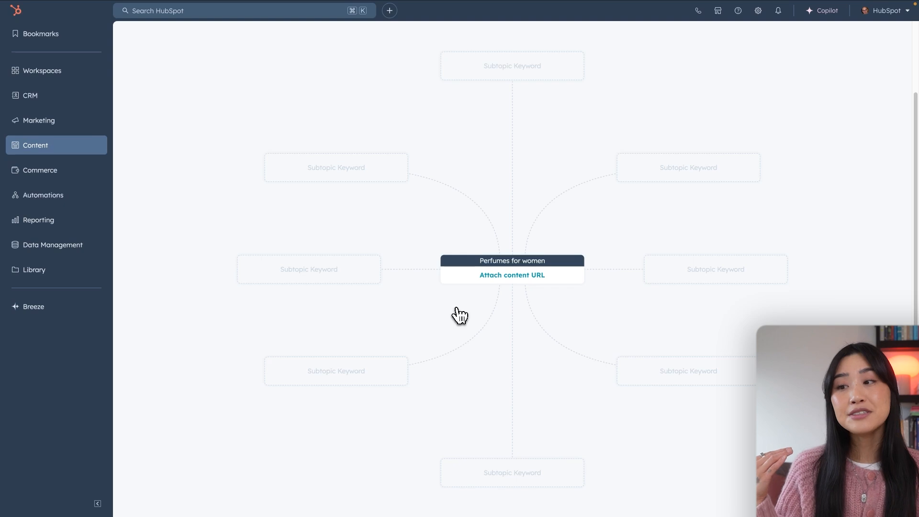
mouse_move(701, 254)
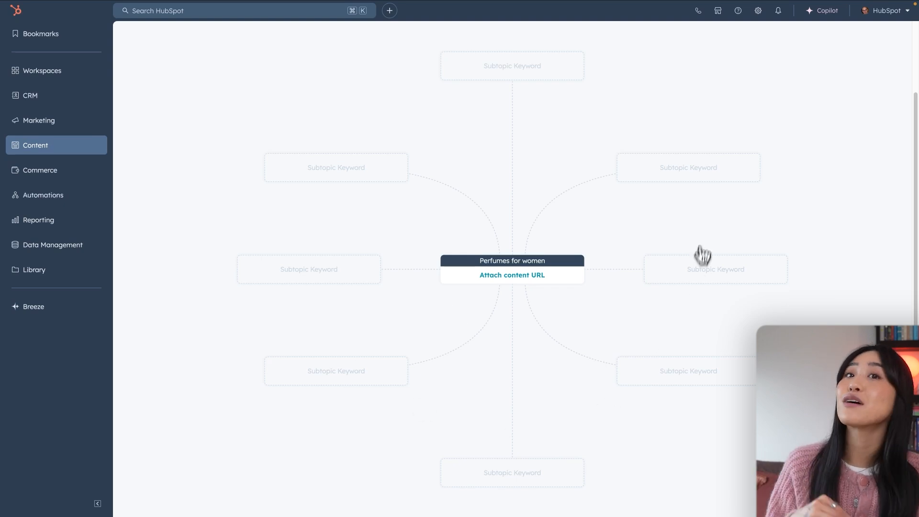
mouse_move(707, 230)
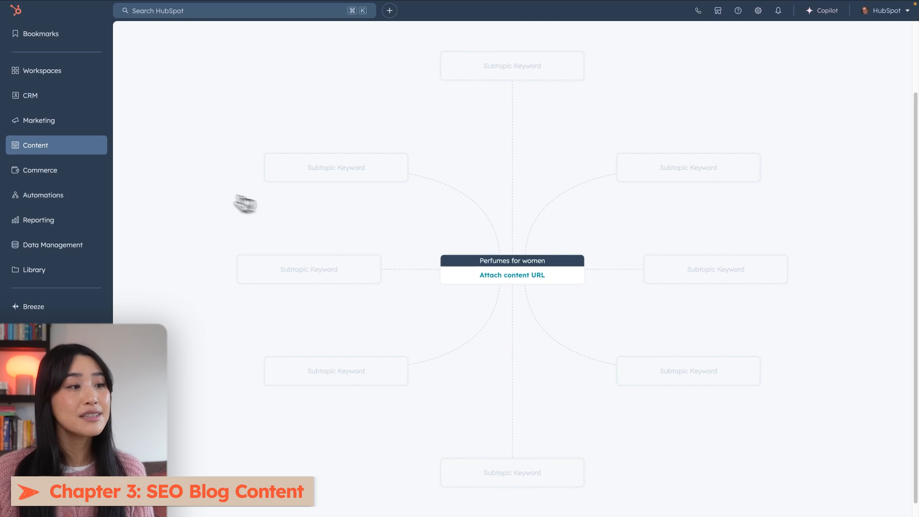
- Go to Content > Blog to see the blog posts list
left_click(35, 146)
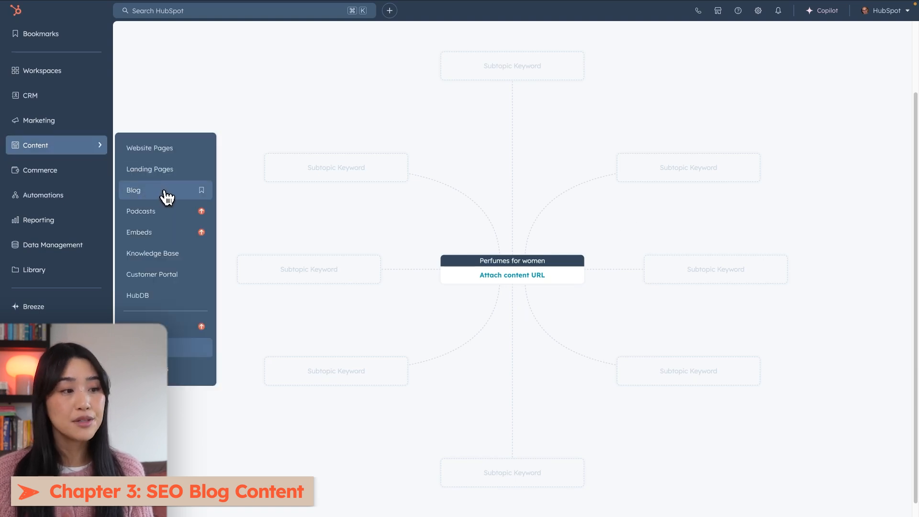
left_click(133, 190)
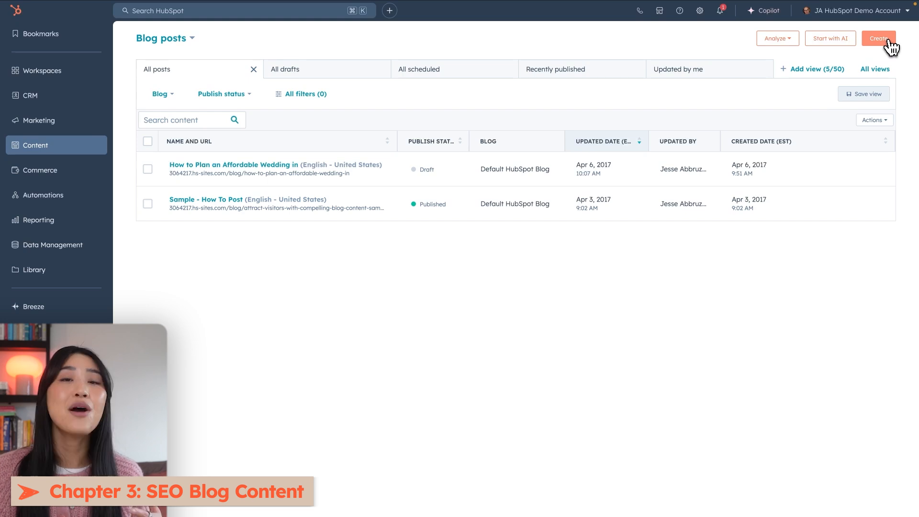
mouse_move(851, 50)
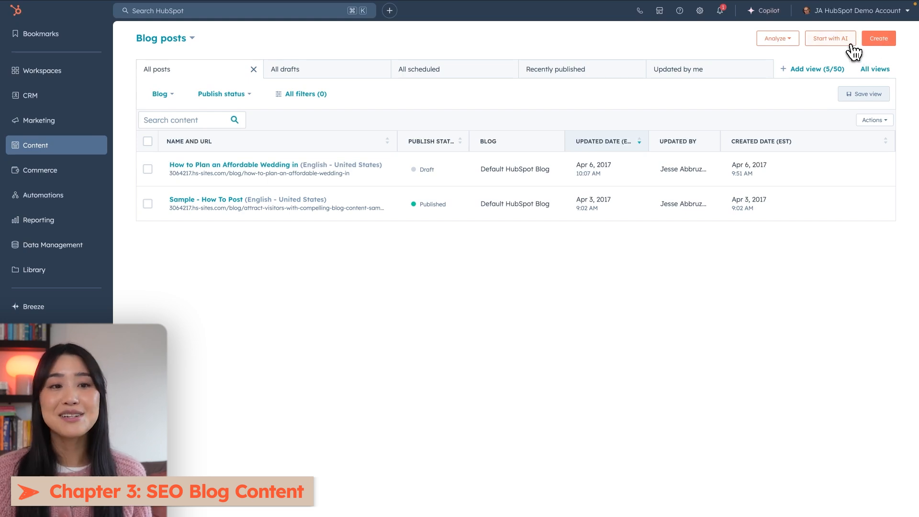
- Start an AI blog post on the best perfumes for women in 2024 with niche, women's and San Francisco perfume keywords
left_click(829, 38)
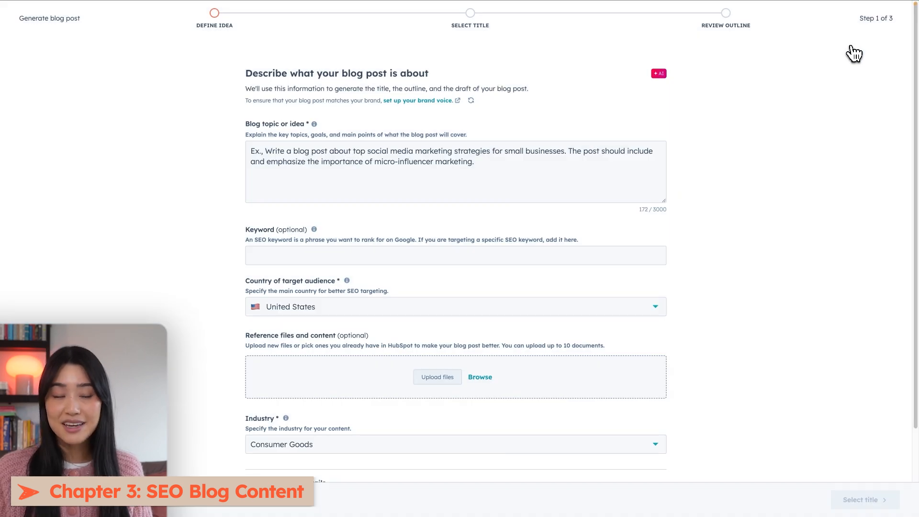
mouse_move(708, 166)
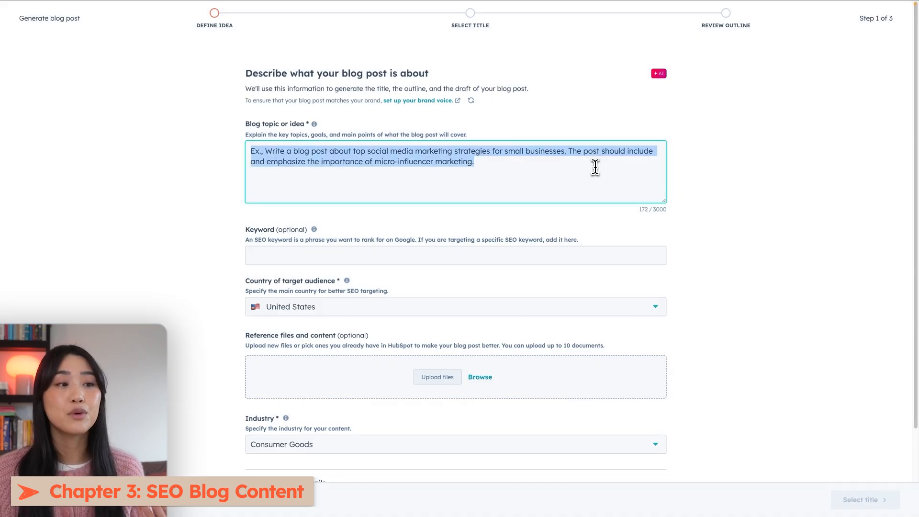
type("Write a blogpost about the best perfumes for women in 2024. Dive deep into niche perfumes, luxury perfumes, as well as different scent profiles for different personalities.")
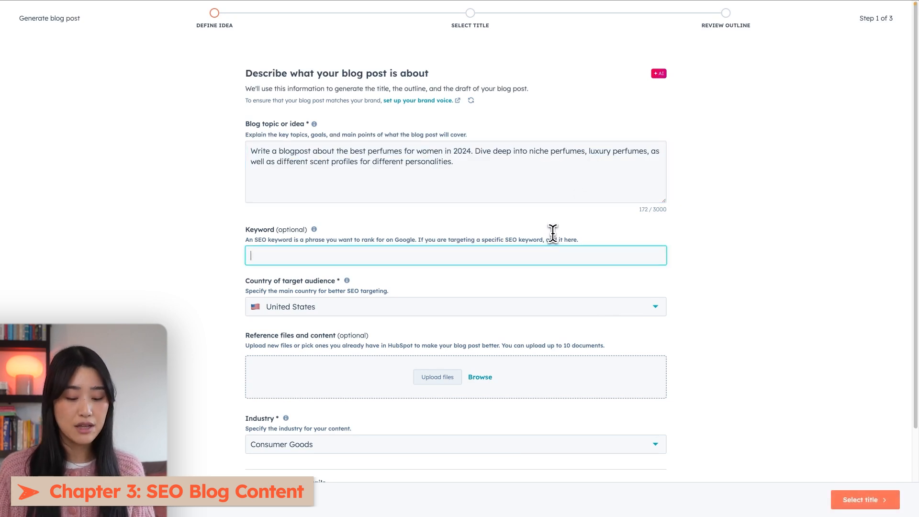
type("niche perfume for women, luxury")
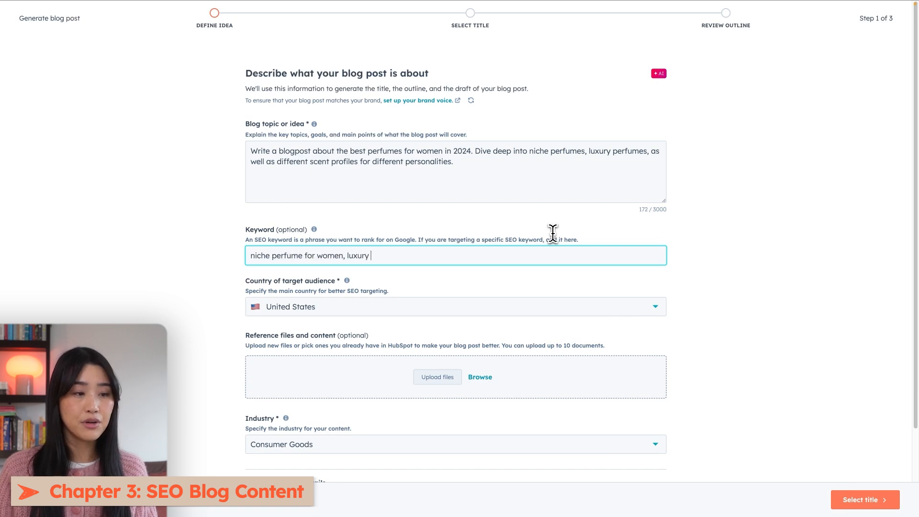
type("perfume for wo")
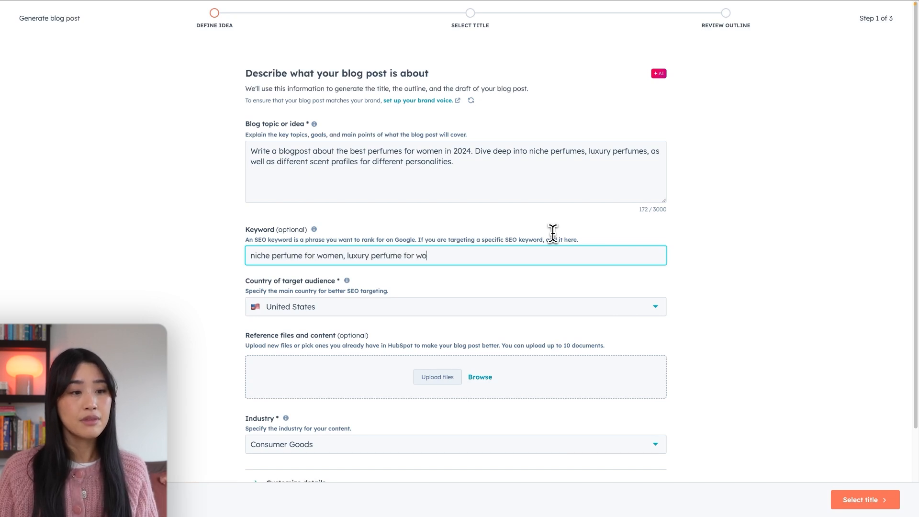
type("men, perfume in s")
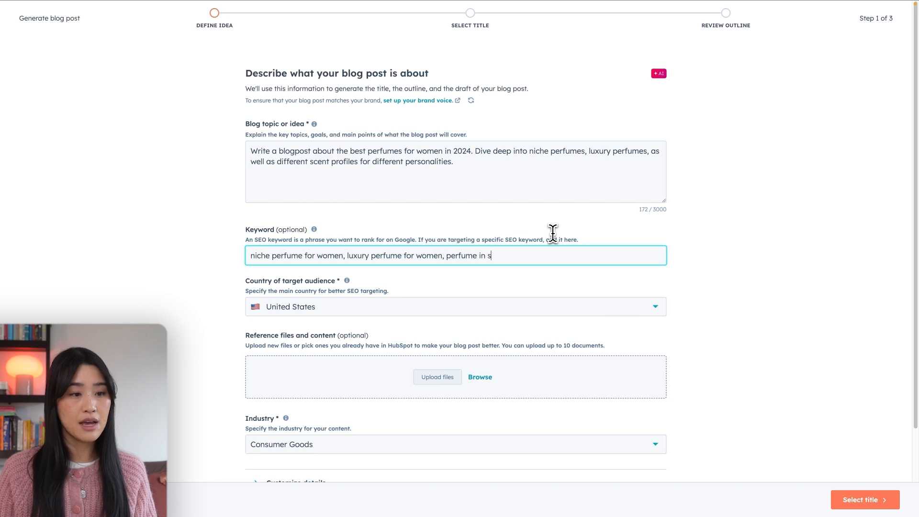
type("an francisco")
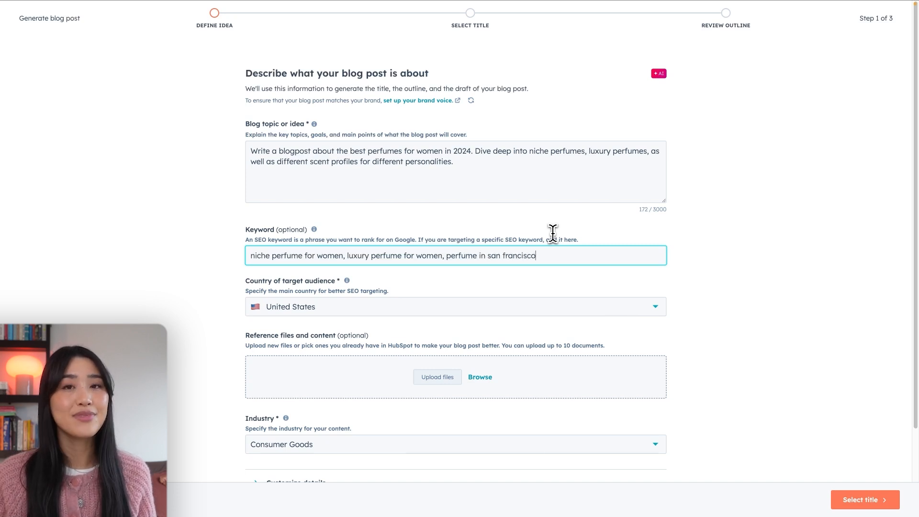
left_click(655, 445)
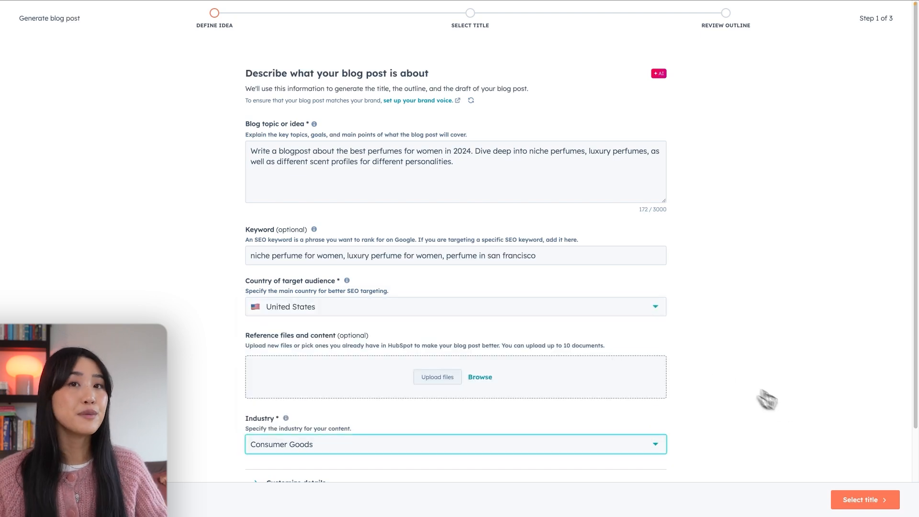
- Choose the suggested title 'The Best Perfumes For Women In 2024: Niche, Luxury, And …'
left_click(866, 499)
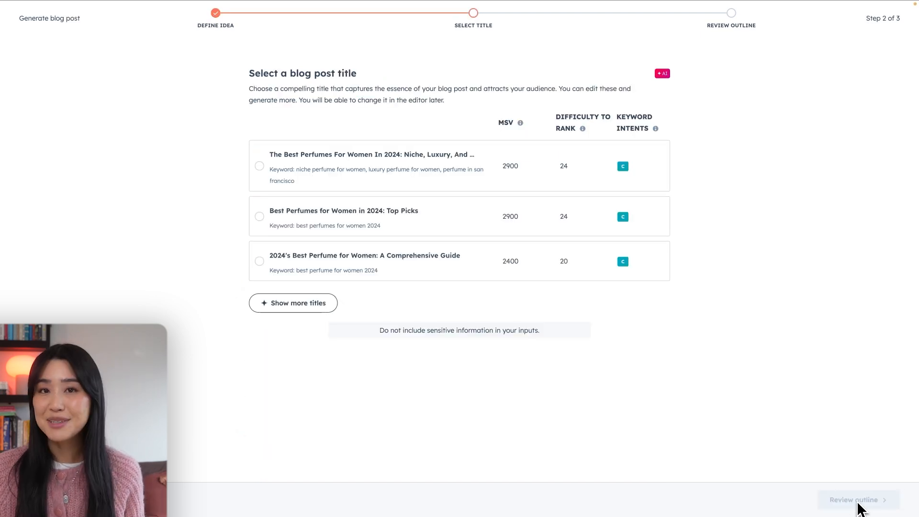
mouse_move(583, 130)
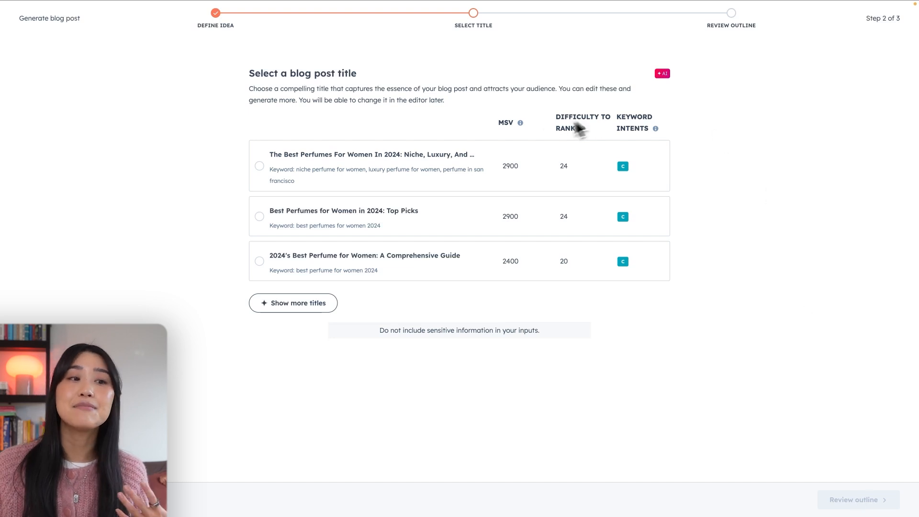
mouse_move(545, 157)
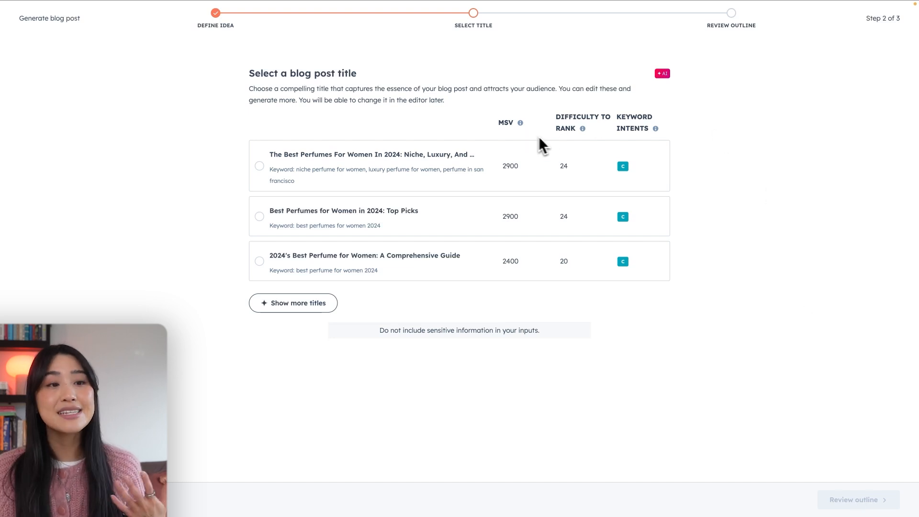
mouse_move(573, 147)
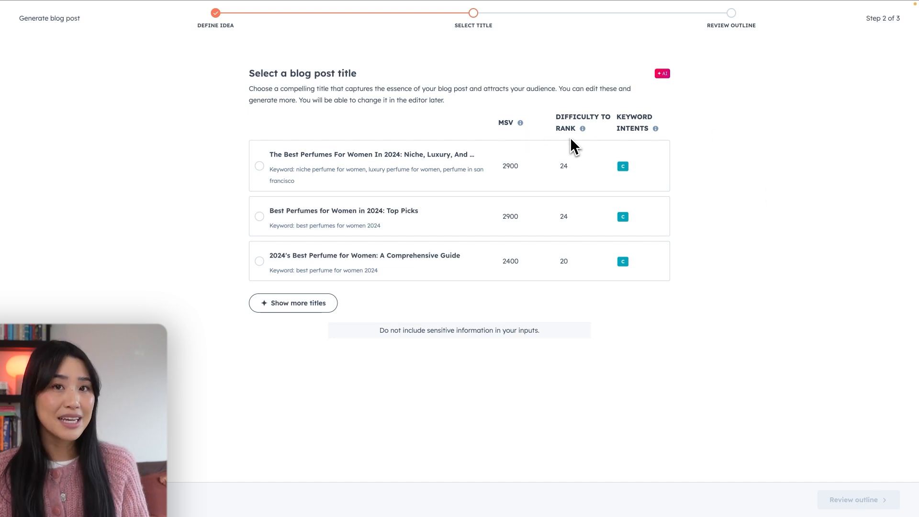
mouse_move(660, 149)
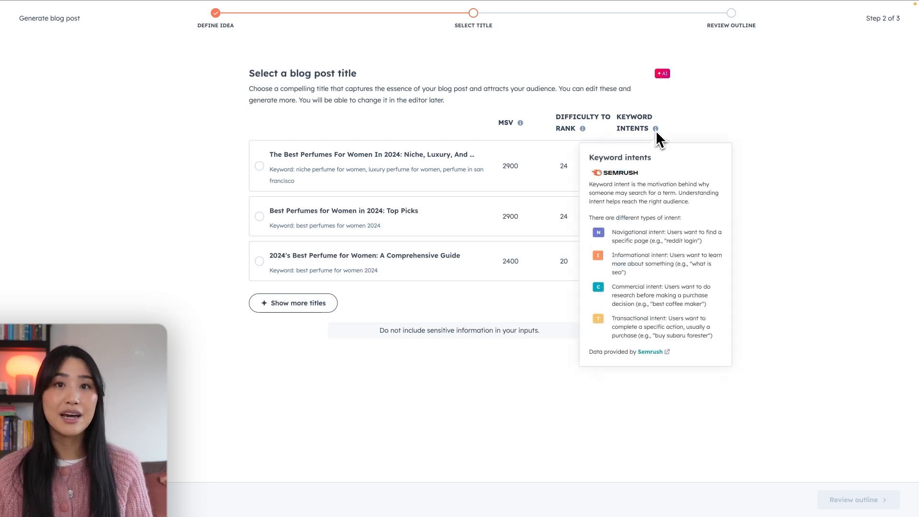
mouse_move(659, 165)
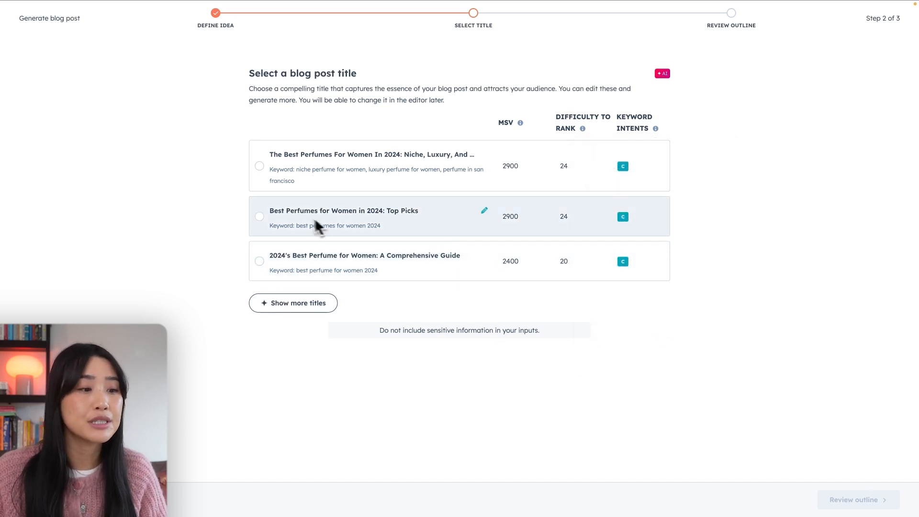
left_click(259, 166)
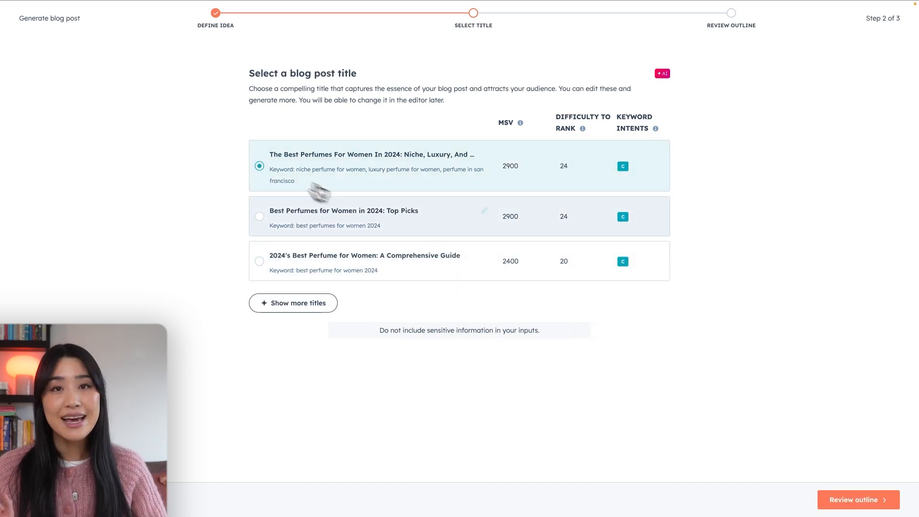
- Review the generated outline and add the talking point 'Niche Perfumes' under the first header
left_click(853, 500)
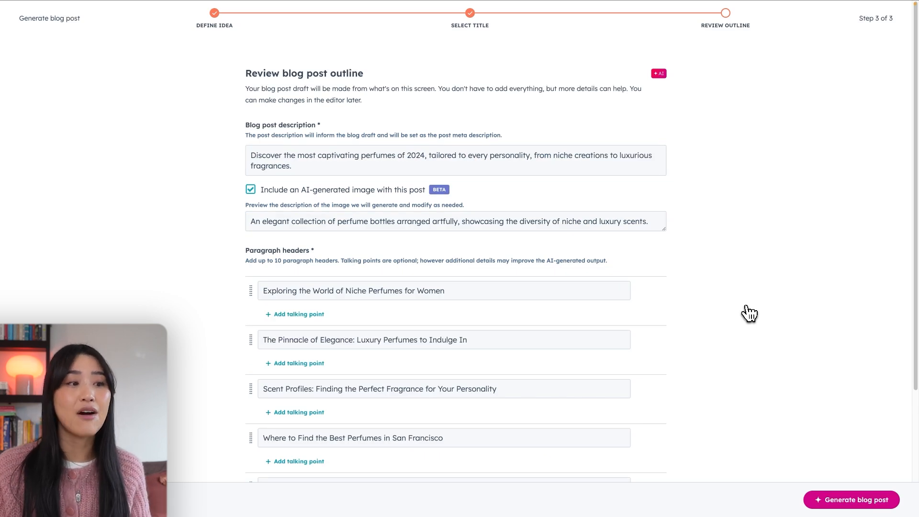
scroll("down", 3)
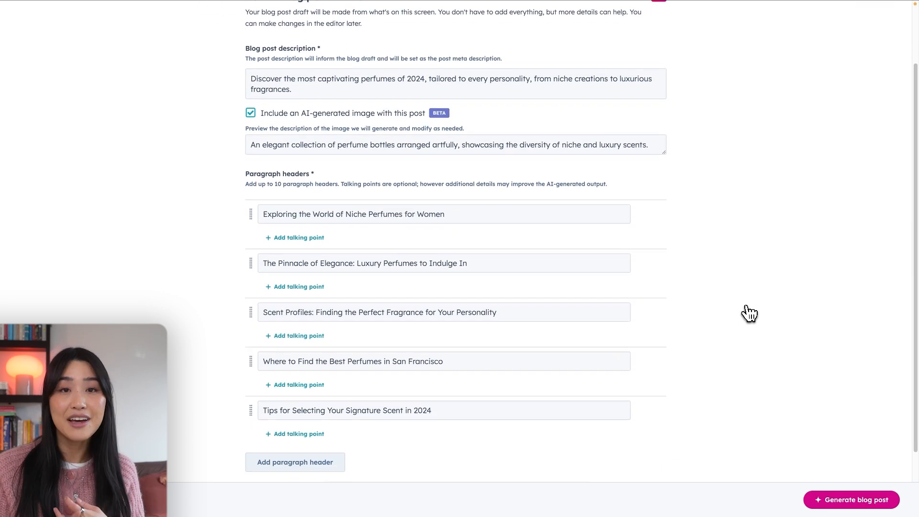
scroll("down", 3)
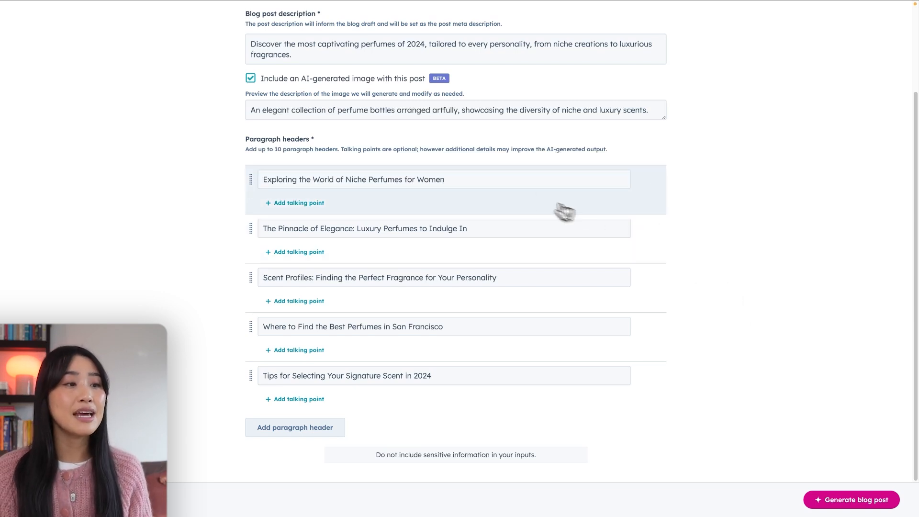
double_click(431, 180)
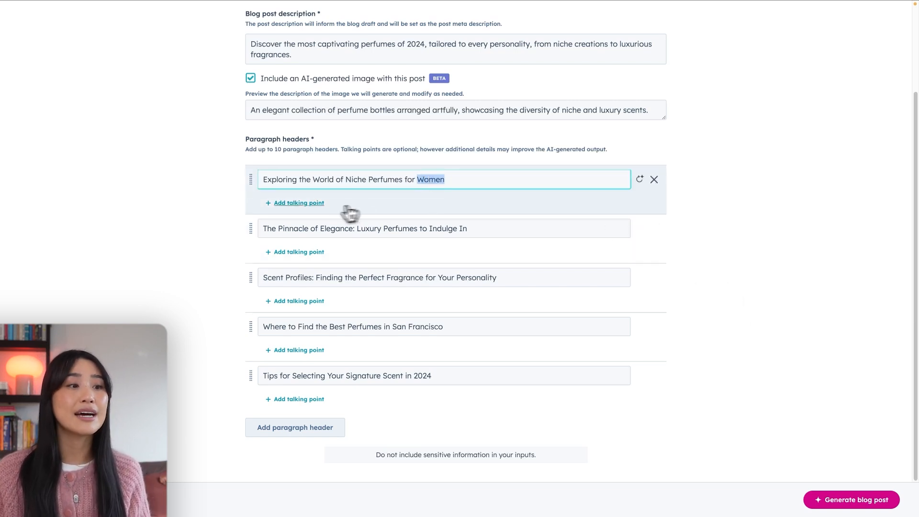
left_click(298, 203)
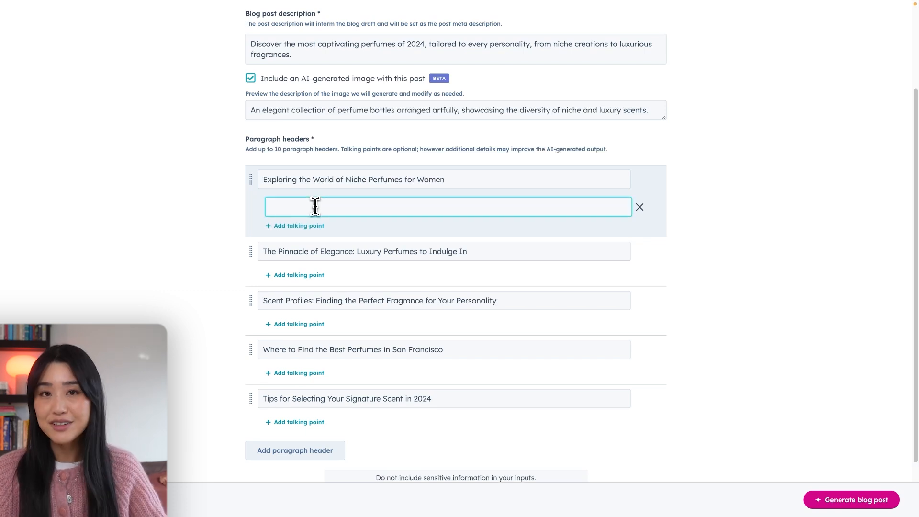
type("Niche Perfumes")
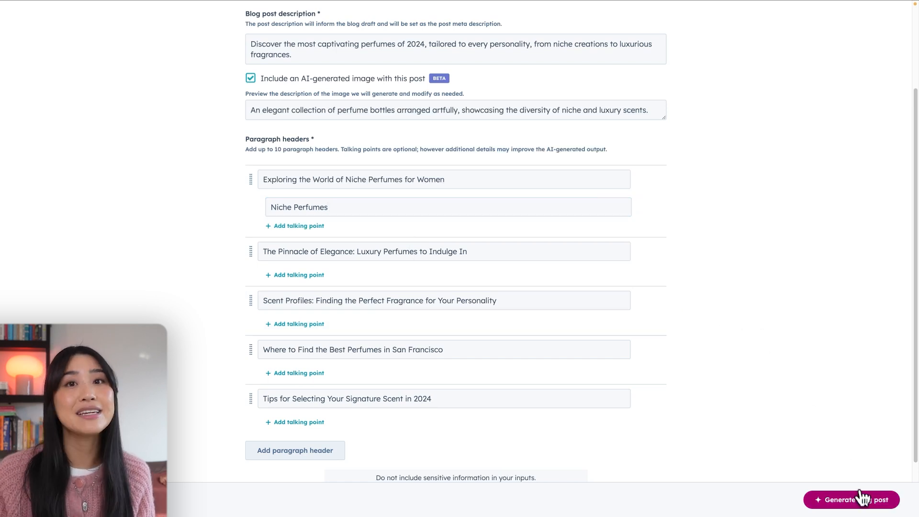
- Generate the perfume blog post from the outline, review the draft and publish it
left_click(852, 500)
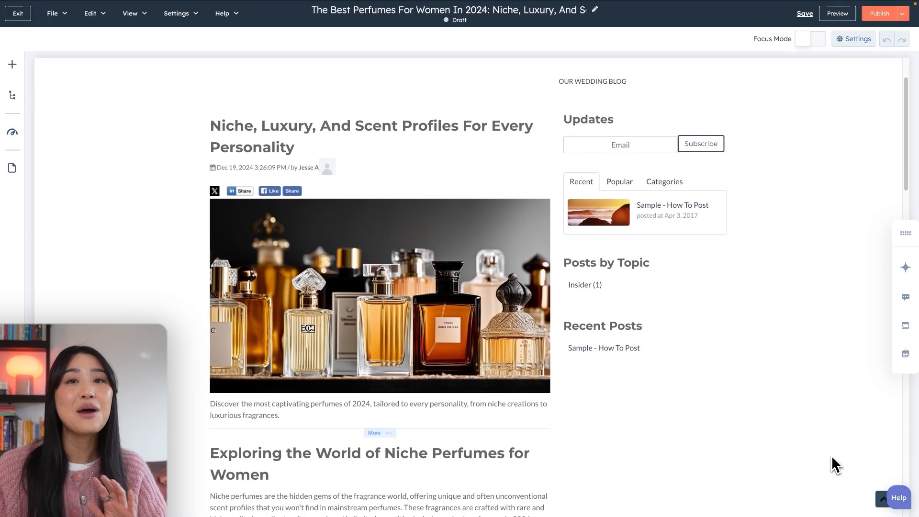
scroll("down", 3)
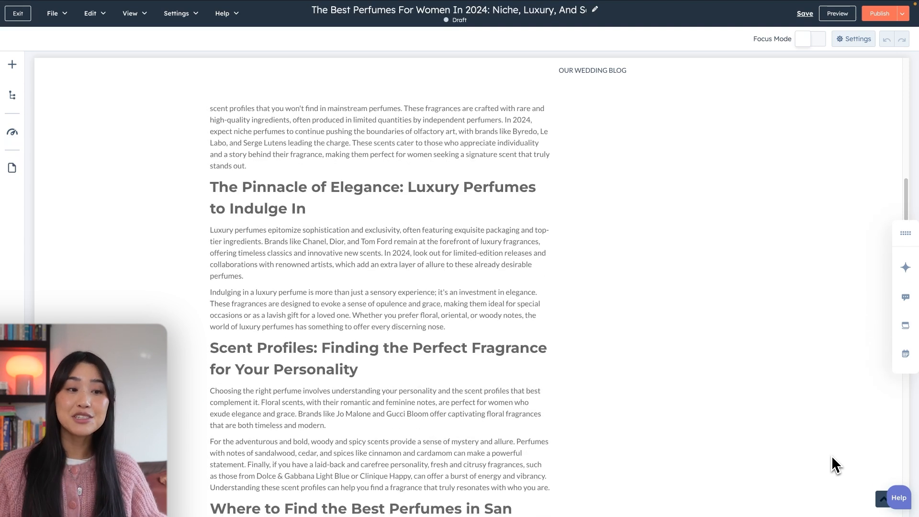
scroll("down", 3)
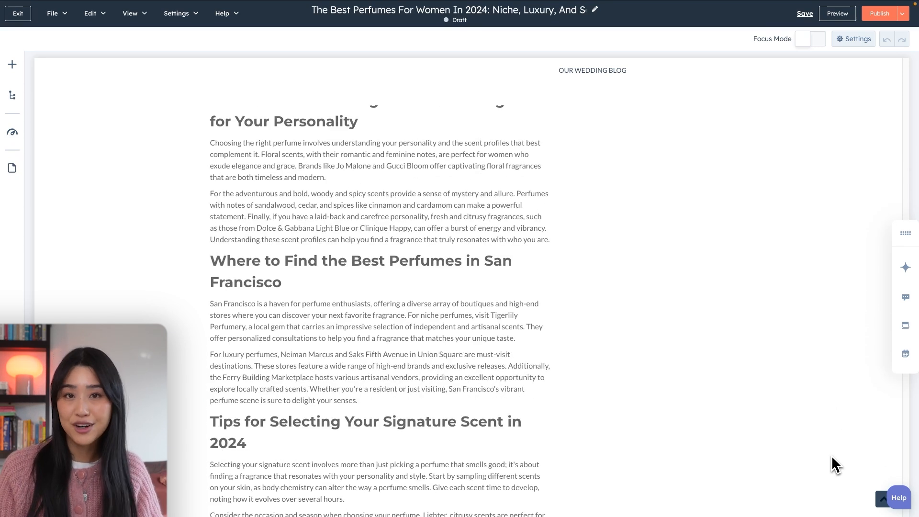
scroll("up", 3)
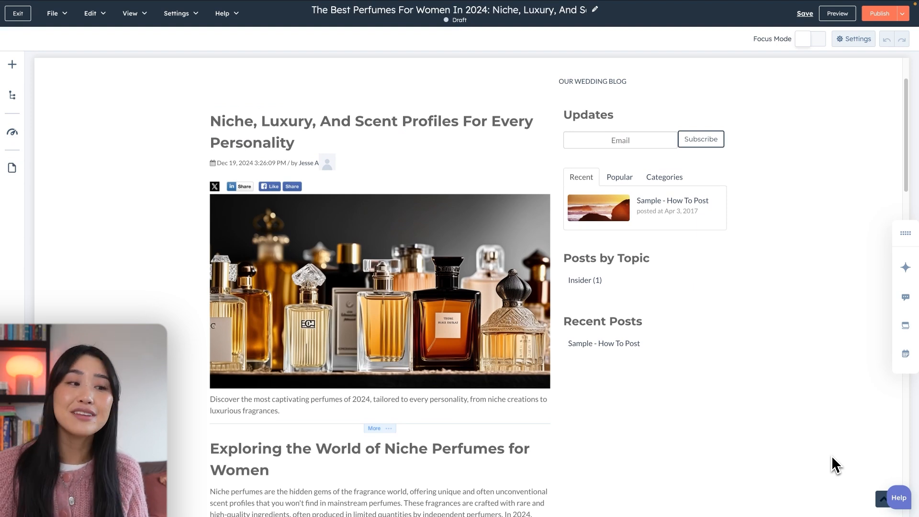
mouse_move(883, 96)
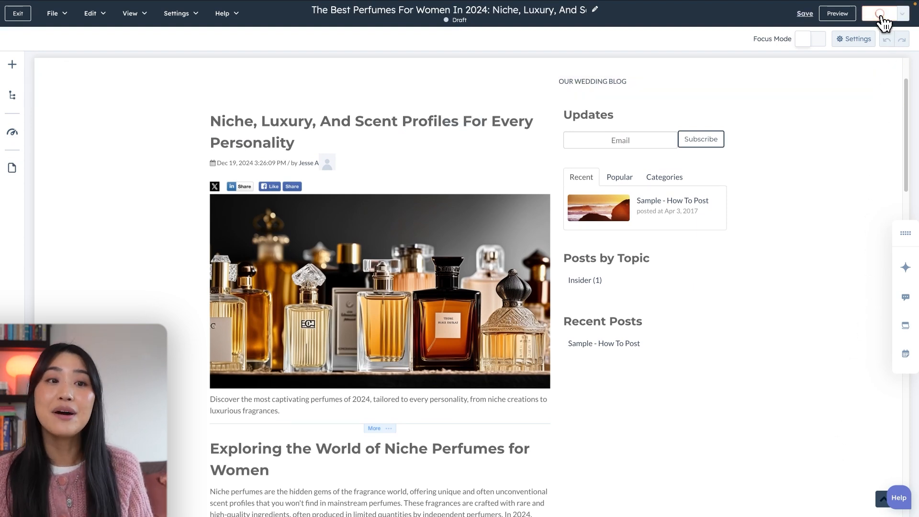
left_click(883, 12)
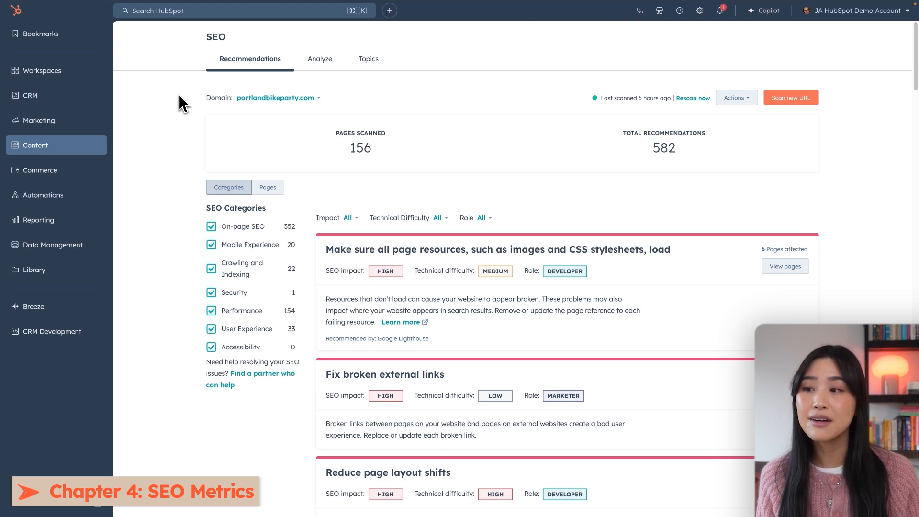
- Return to Content > SEO and switch to the Analyze view with Google Search Console integration
left_click(35, 146)
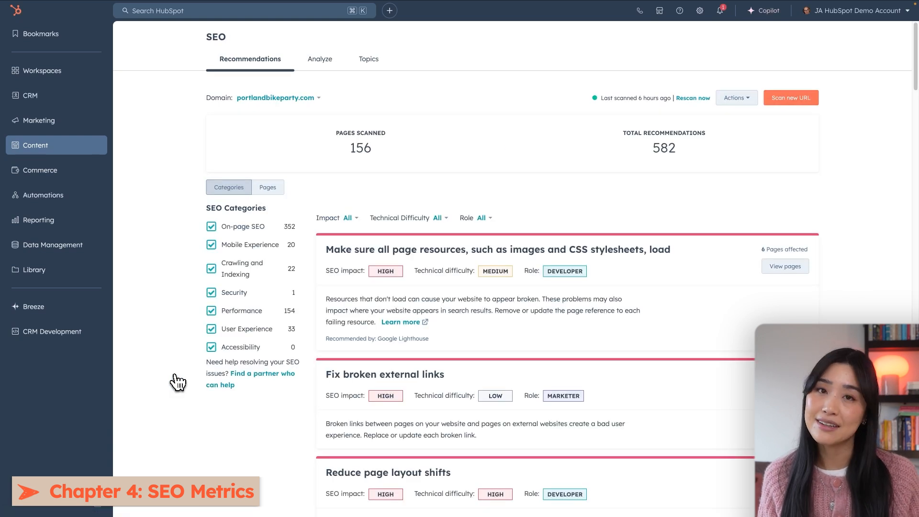
mouse_move(318, 67)
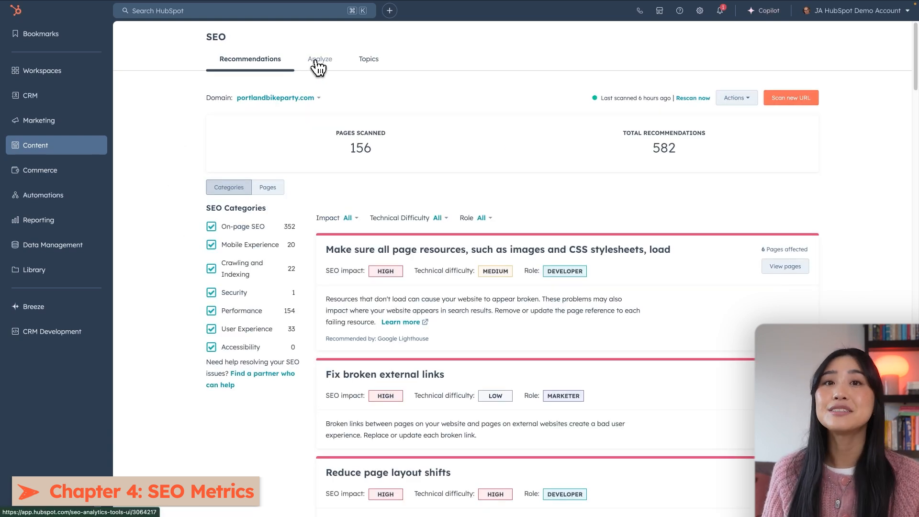
left_click(319, 60)
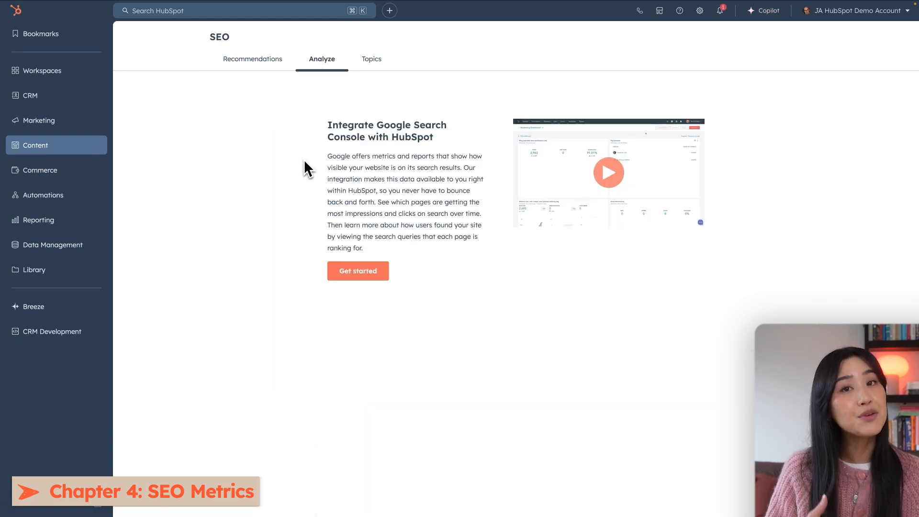